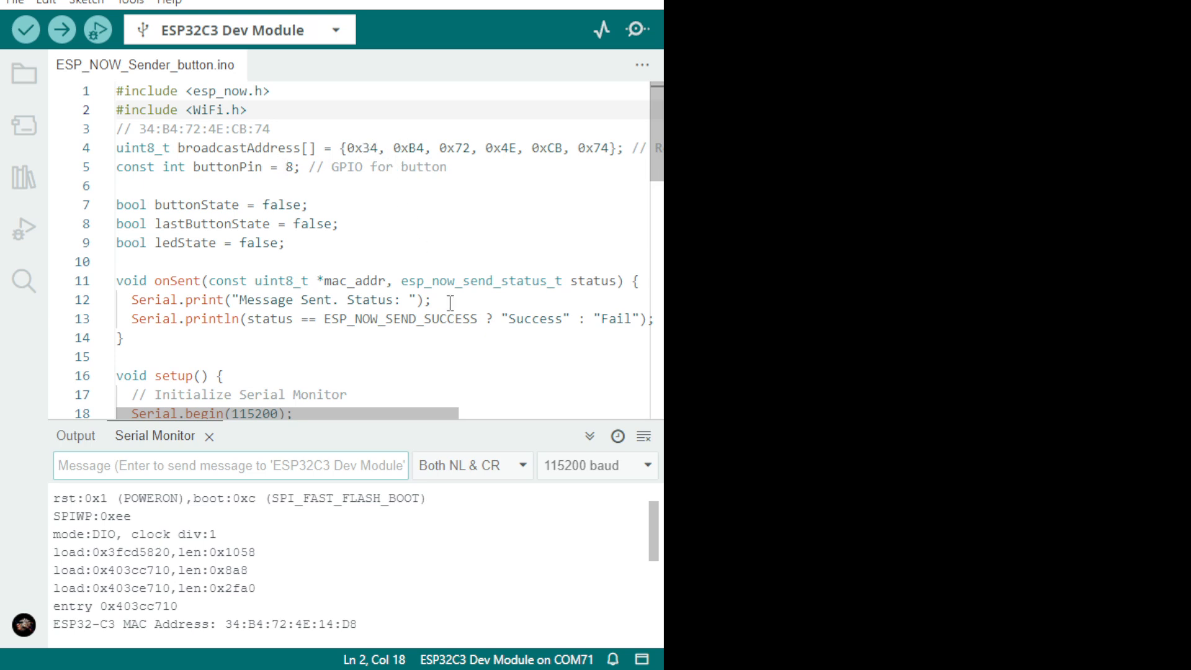
{"action": "mouse_move", "coordinate": [551, 179]}
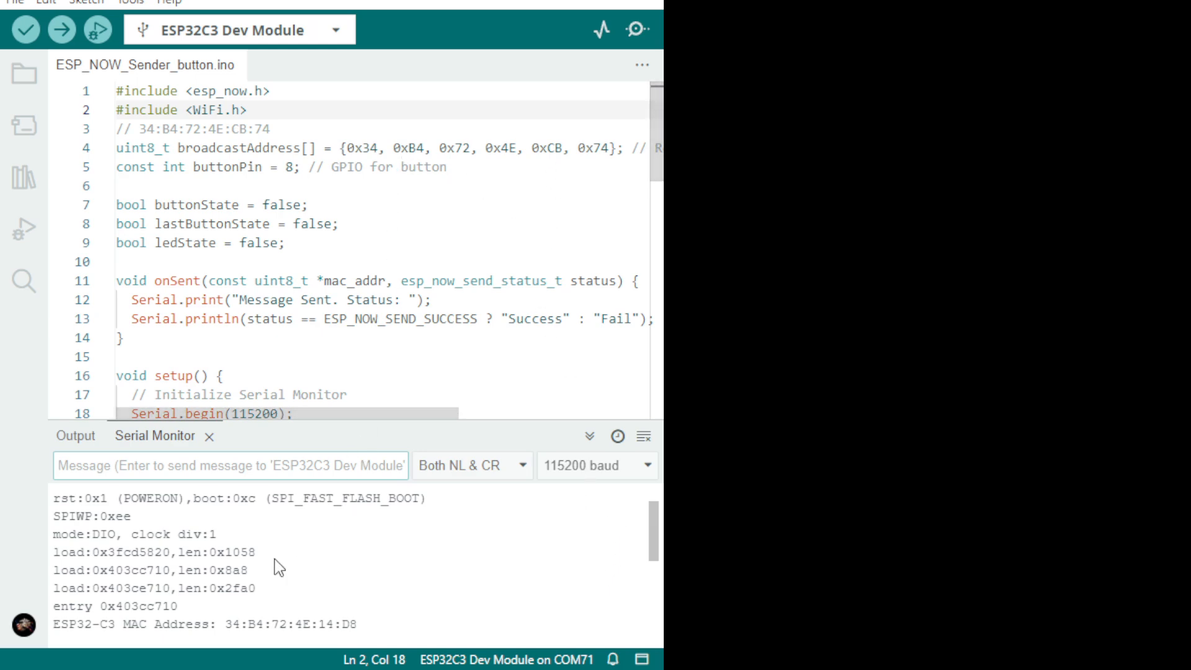
{"action": "mouse_move", "coordinate": [639, 30]}
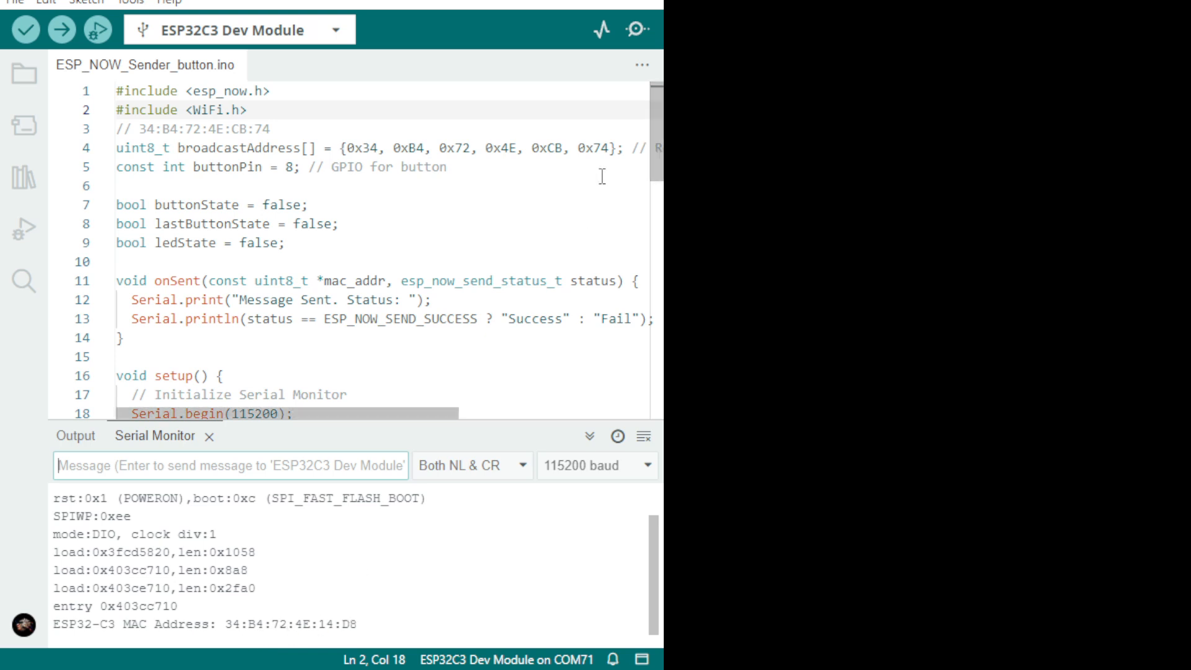
{"action": "mouse_move", "coordinate": [218, 630]}
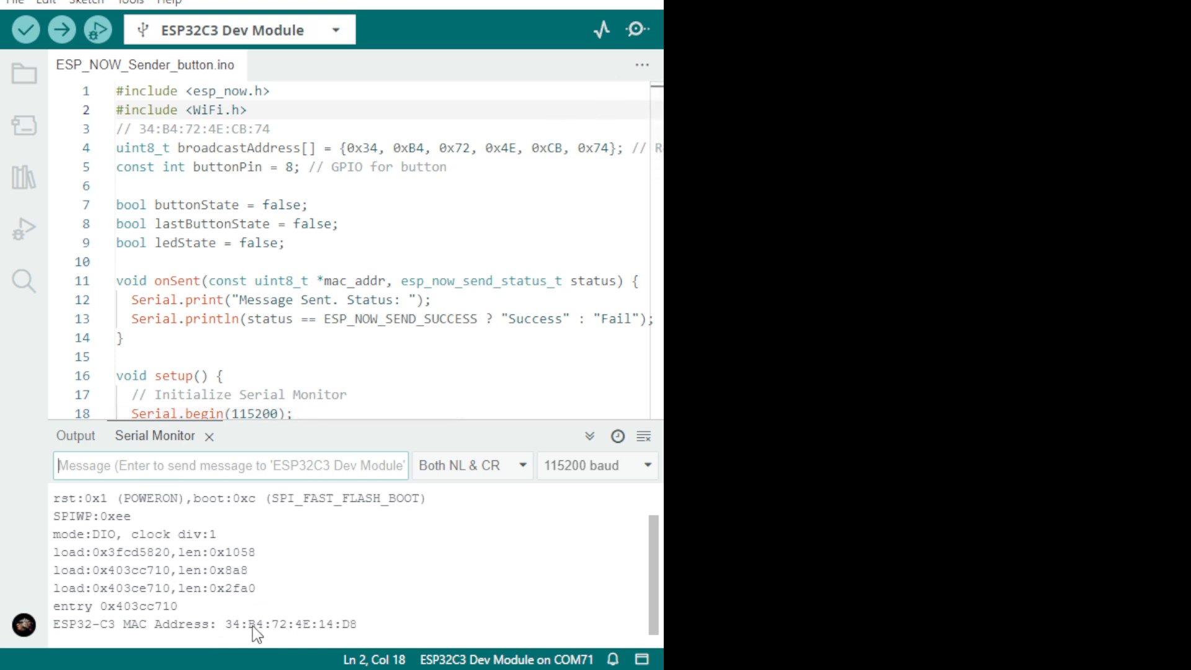
{"action": "mouse_move", "coordinate": [344, 623]}
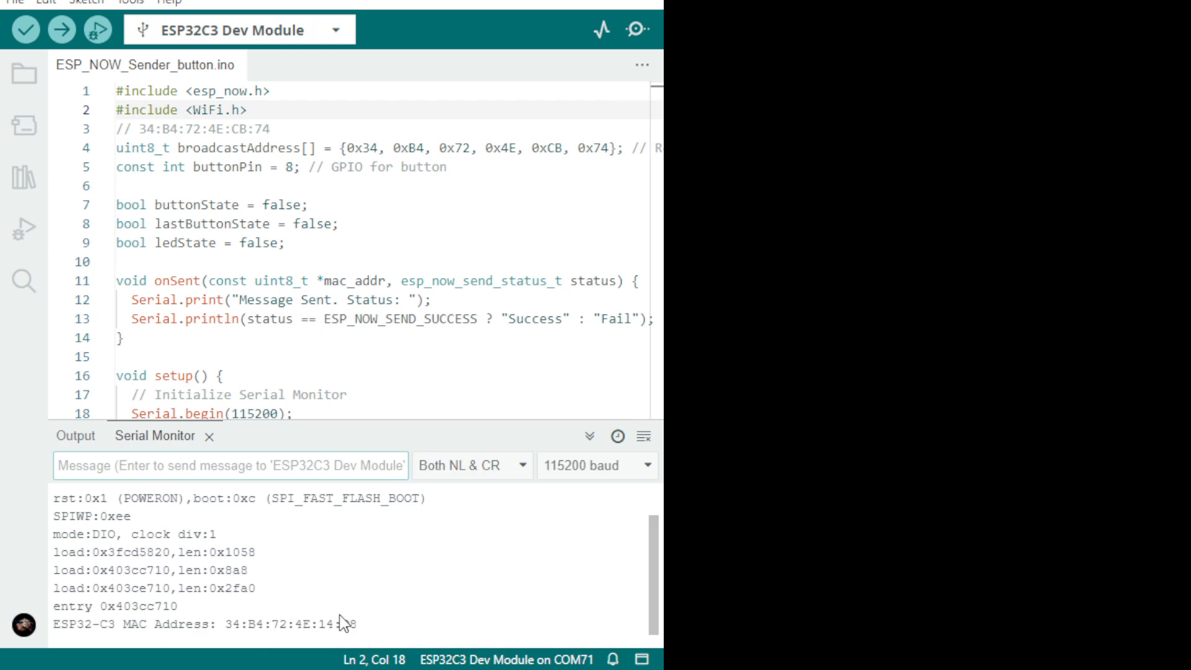
{"action": "mouse_move", "coordinate": [343, 622]}
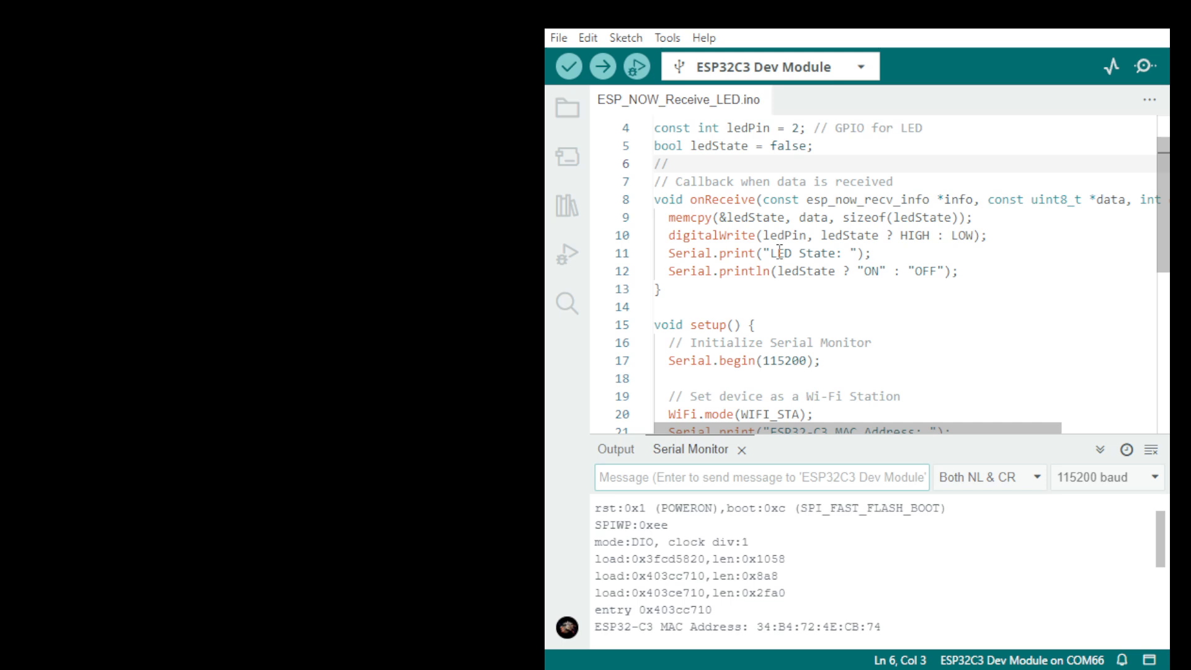
{"action": "mouse_move", "coordinate": [1038, 406]}
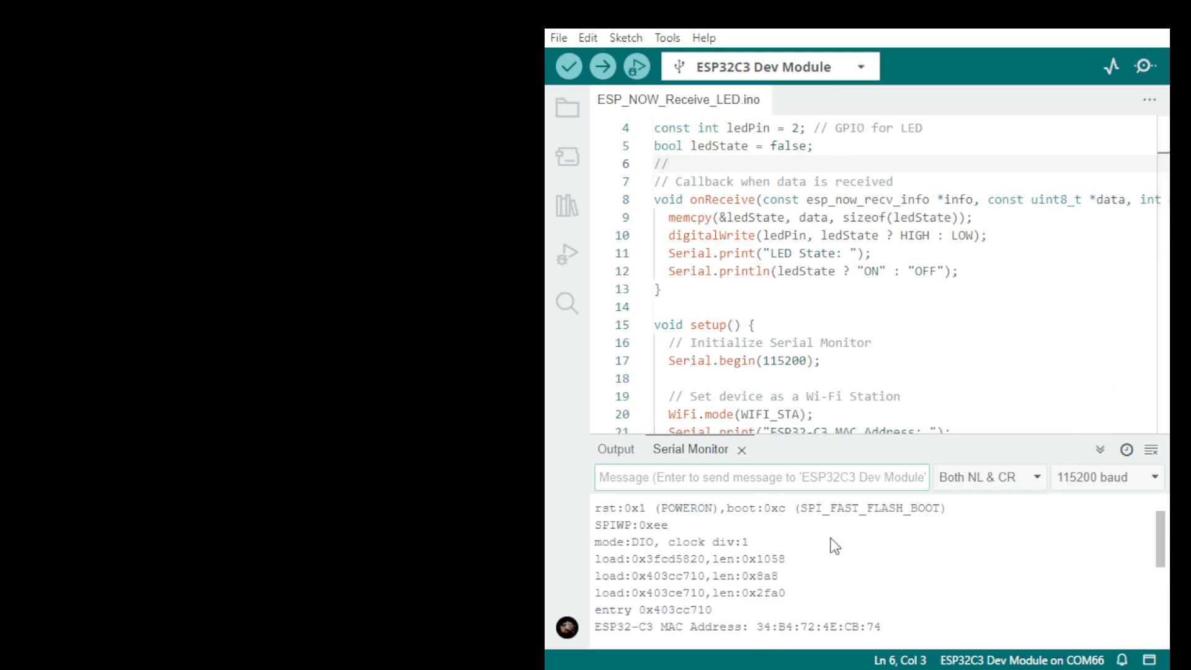
- Toggle the receiver board's Serial Monitor off and on to re-read its MAC address output
{"action": "left_click", "coordinate": [1146, 65]}
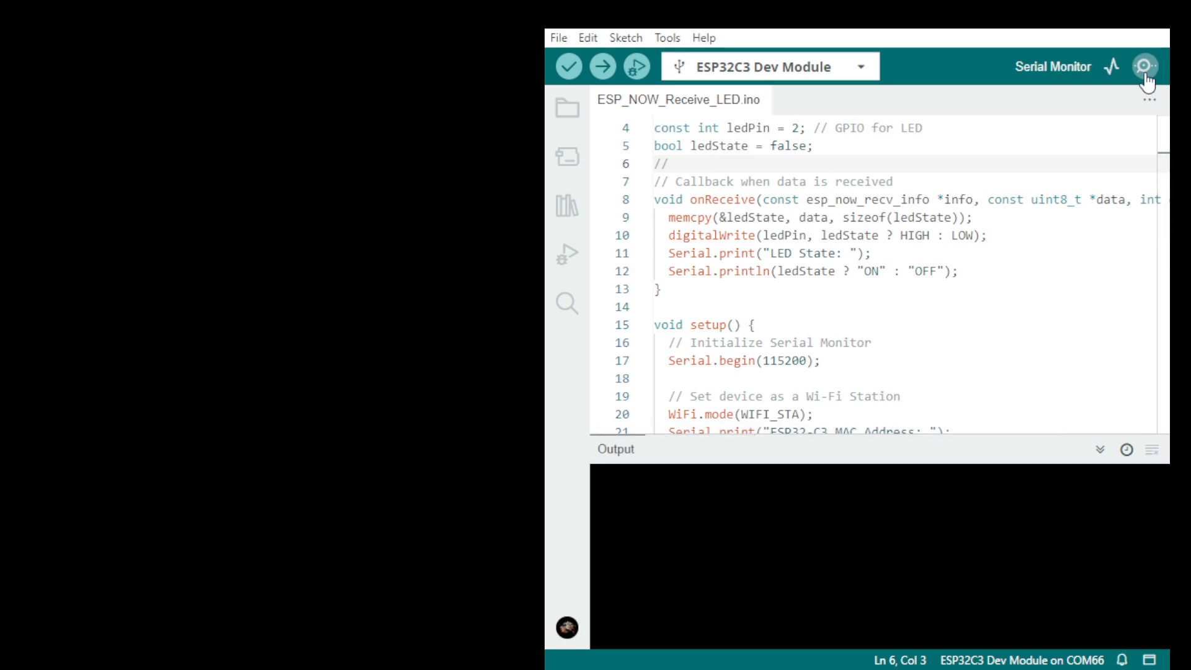
{"action": "left_click", "coordinate": [1146, 66]}
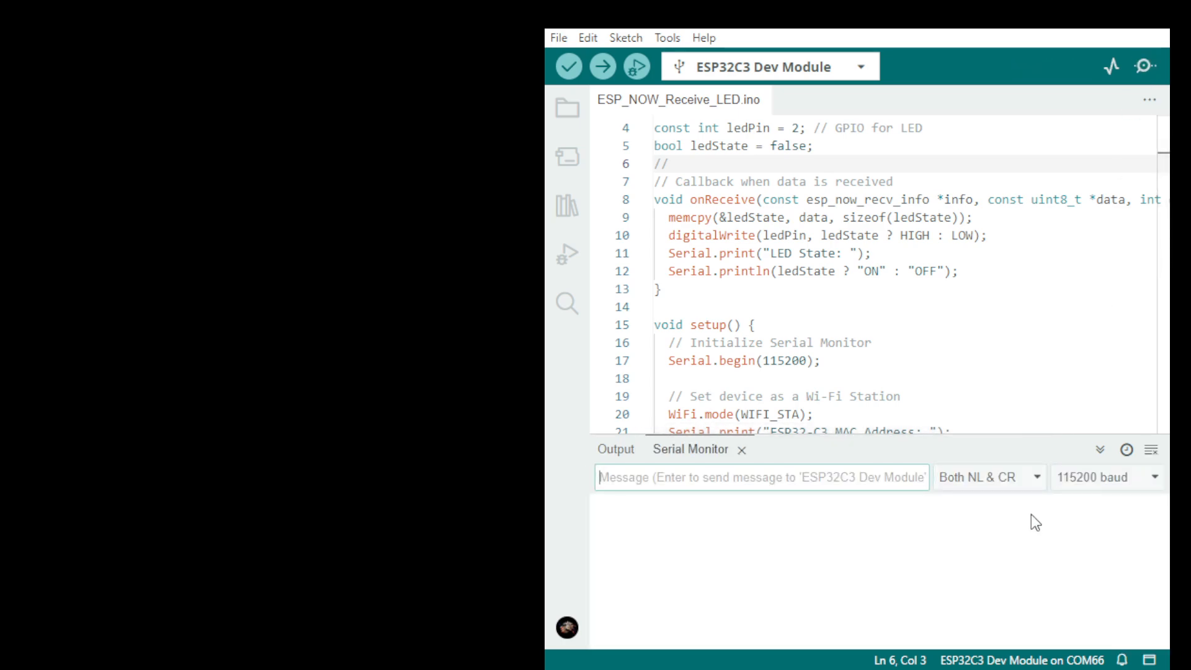
{"action": "mouse_move", "coordinate": [992, 545]}
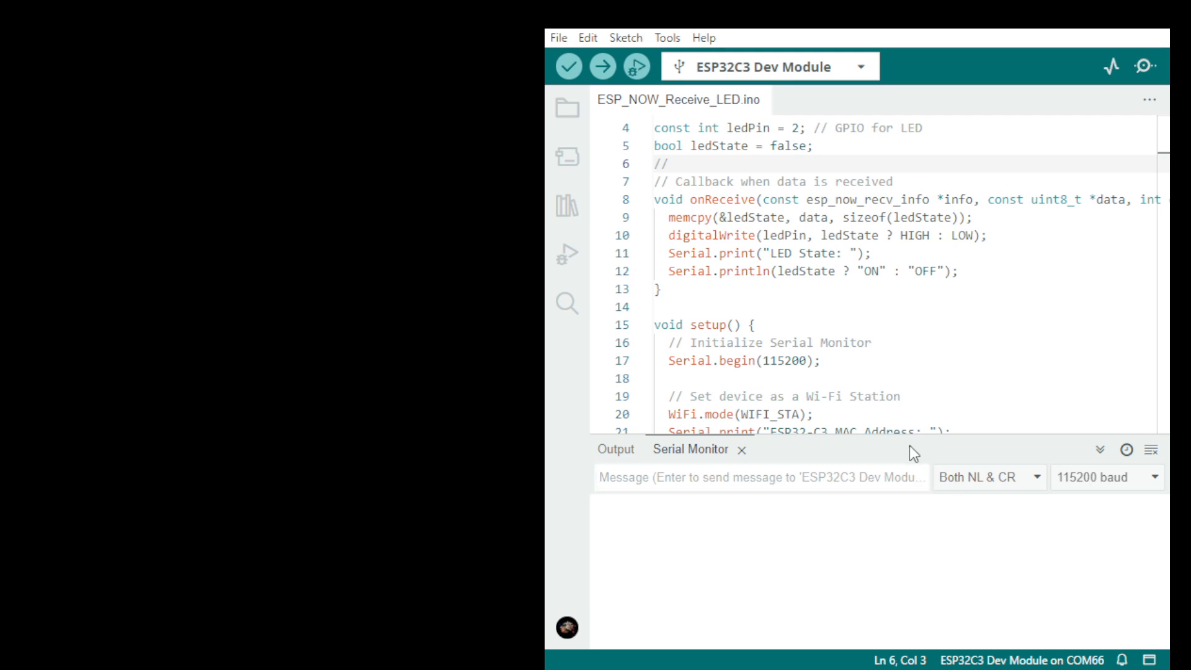
{"action": "mouse_move", "coordinate": [1162, 84]}
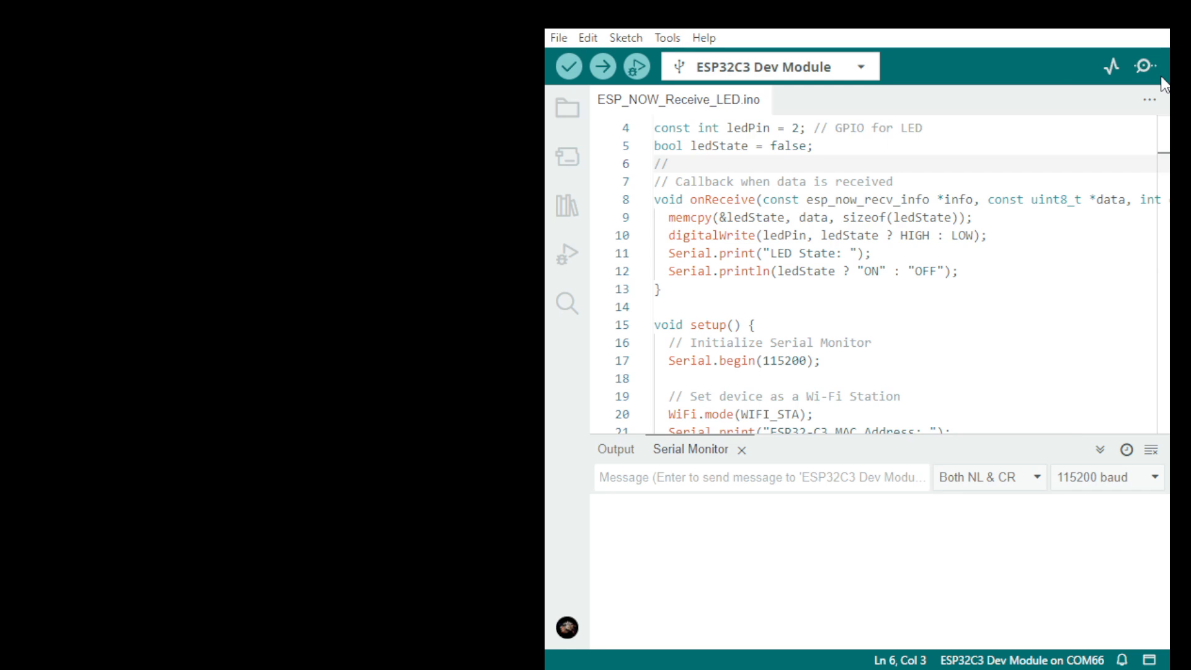
{"action": "left_click", "coordinate": [1145, 65]}
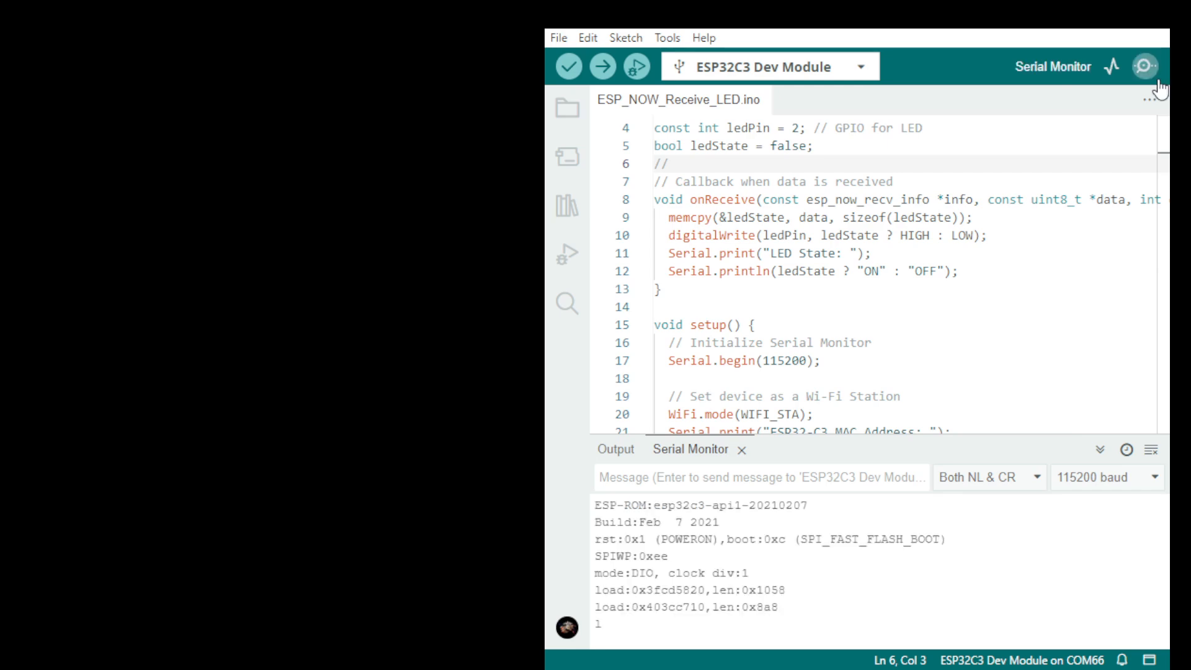
{"action": "left_click", "coordinate": [1144, 67]}
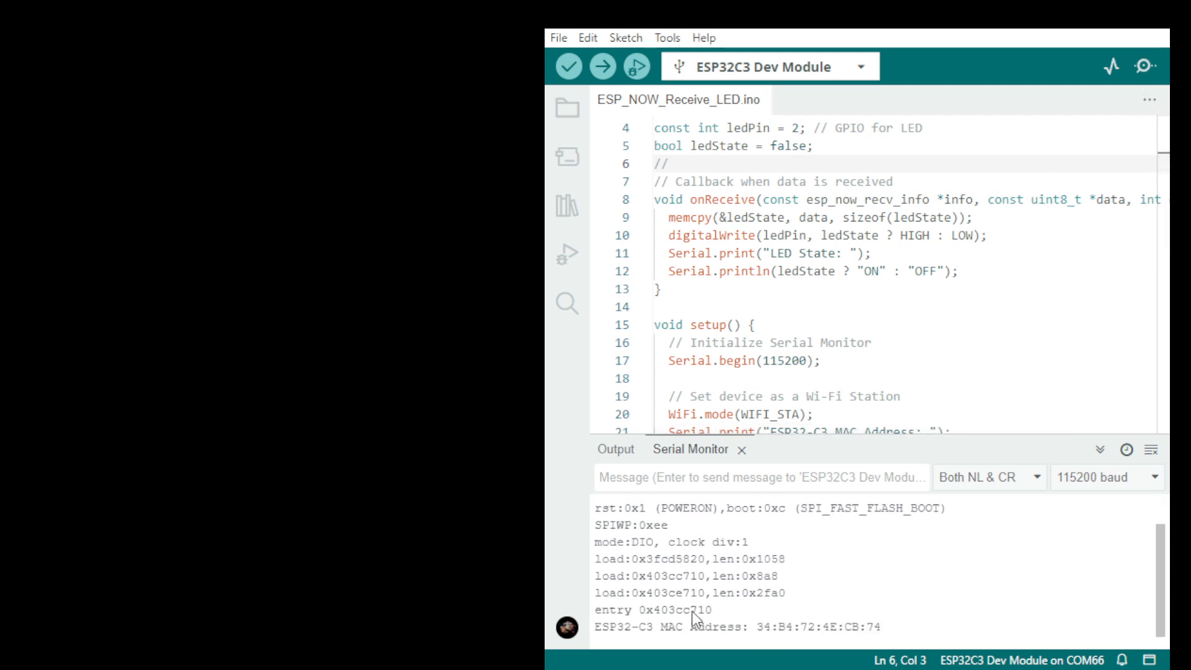
{"action": "mouse_move", "coordinate": [775, 644]}
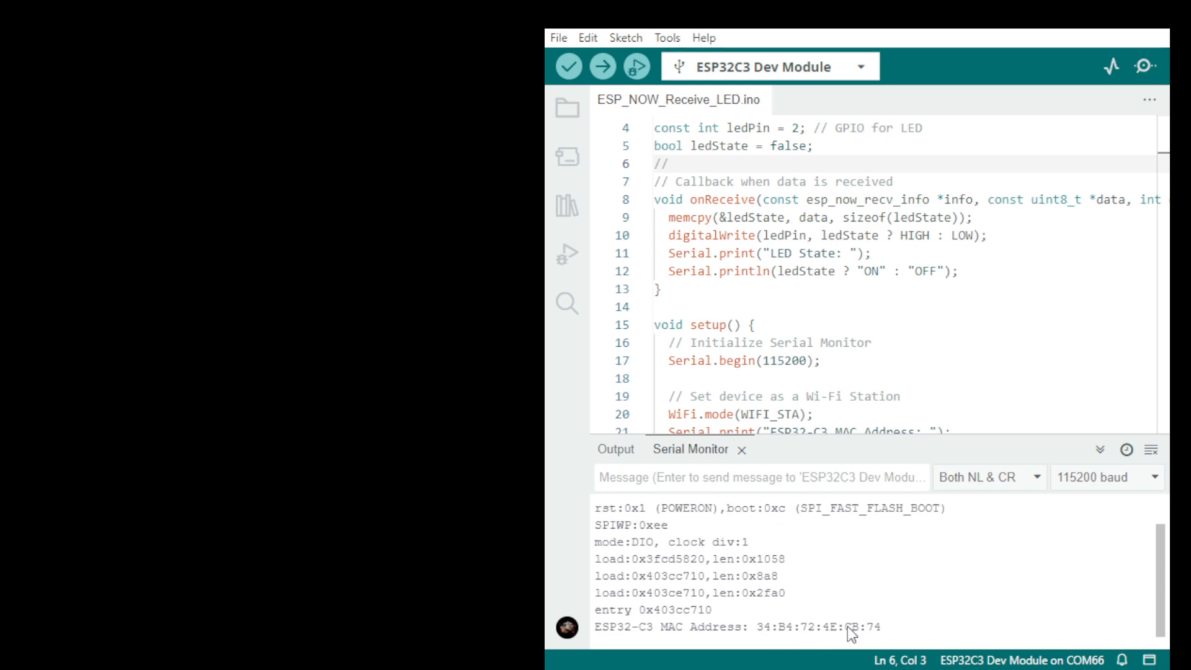
{"action": "mouse_move", "coordinate": [850, 632]}
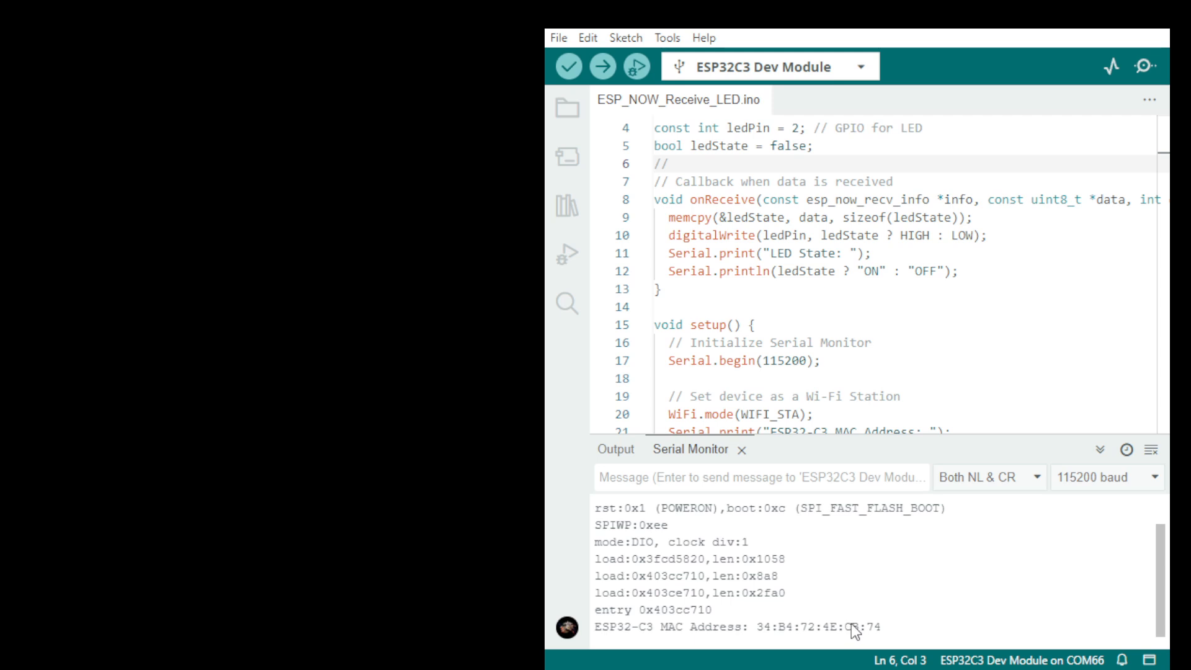
{"action": "mouse_move", "coordinate": [857, 630]}
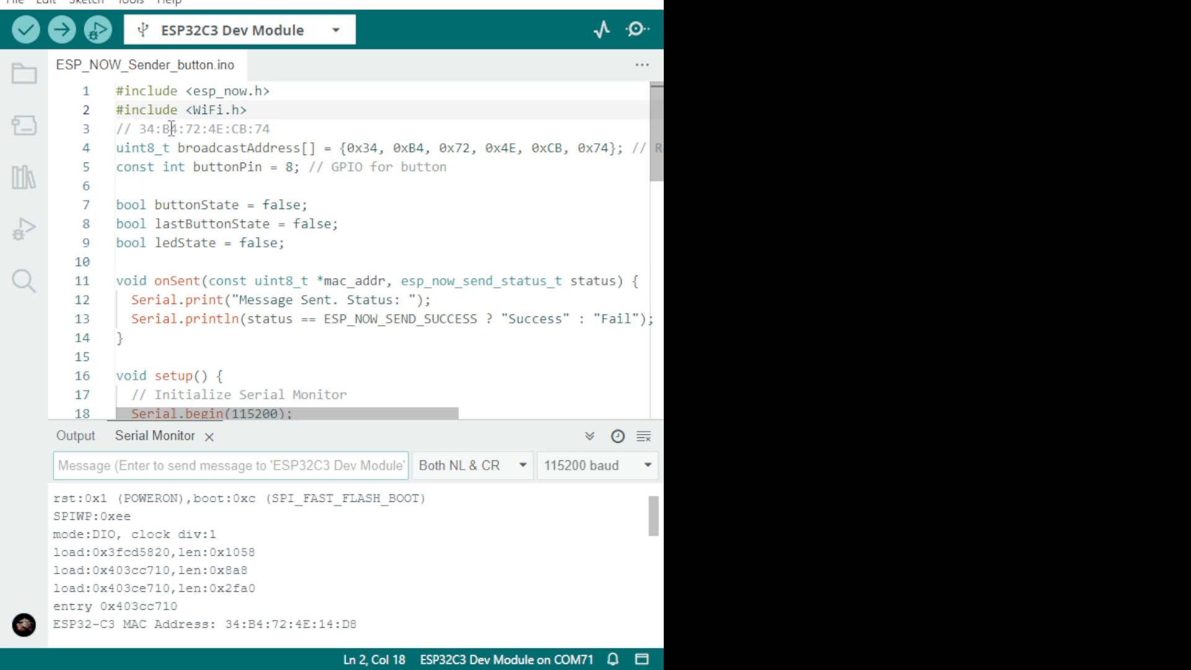
{"action": "mouse_move", "coordinate": [218, 141]}
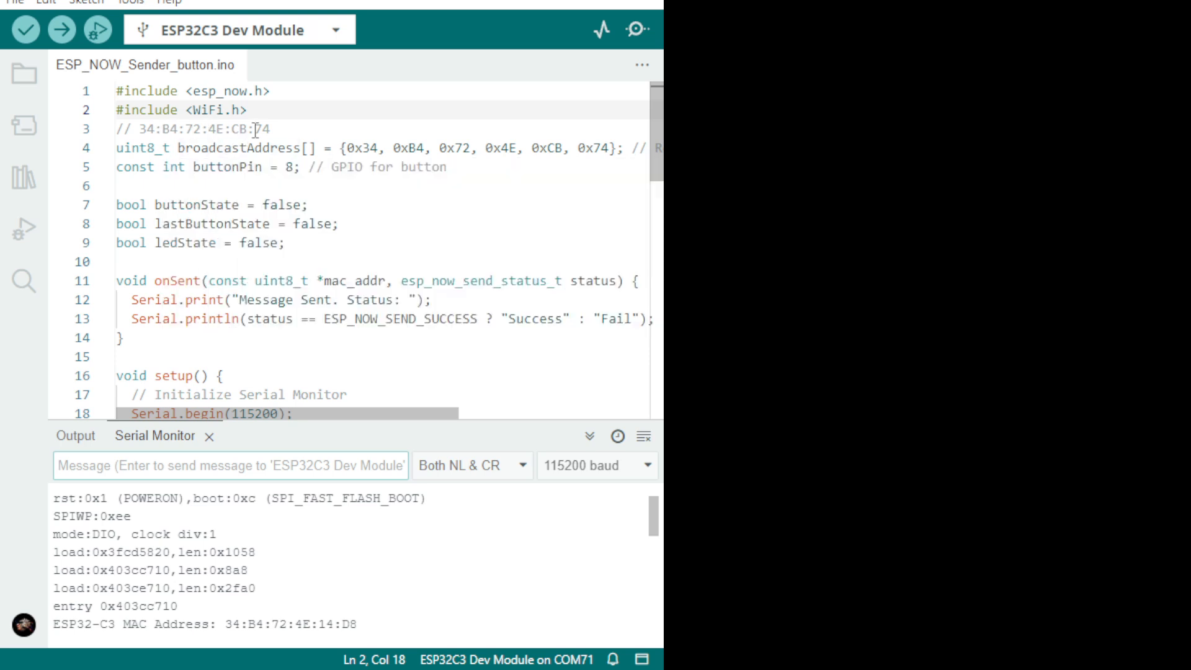
{"action": "mouse_move", "coordinate": [265, 146]}
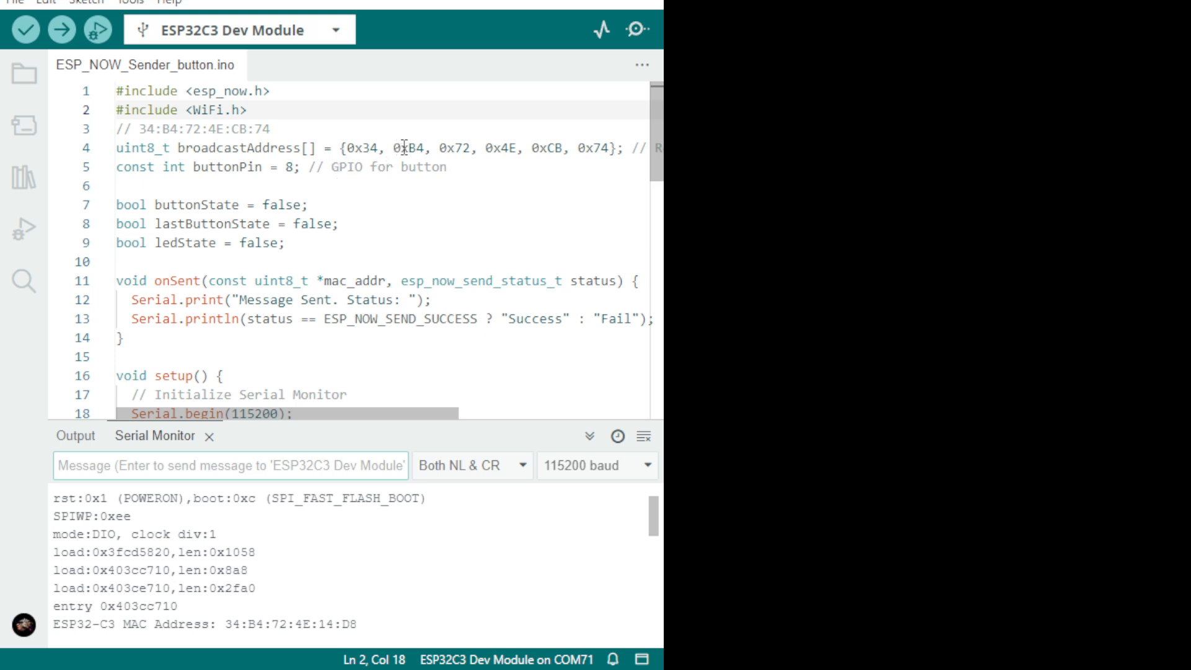
{"action": "mouse_move", "coordinate": [462, 206]}
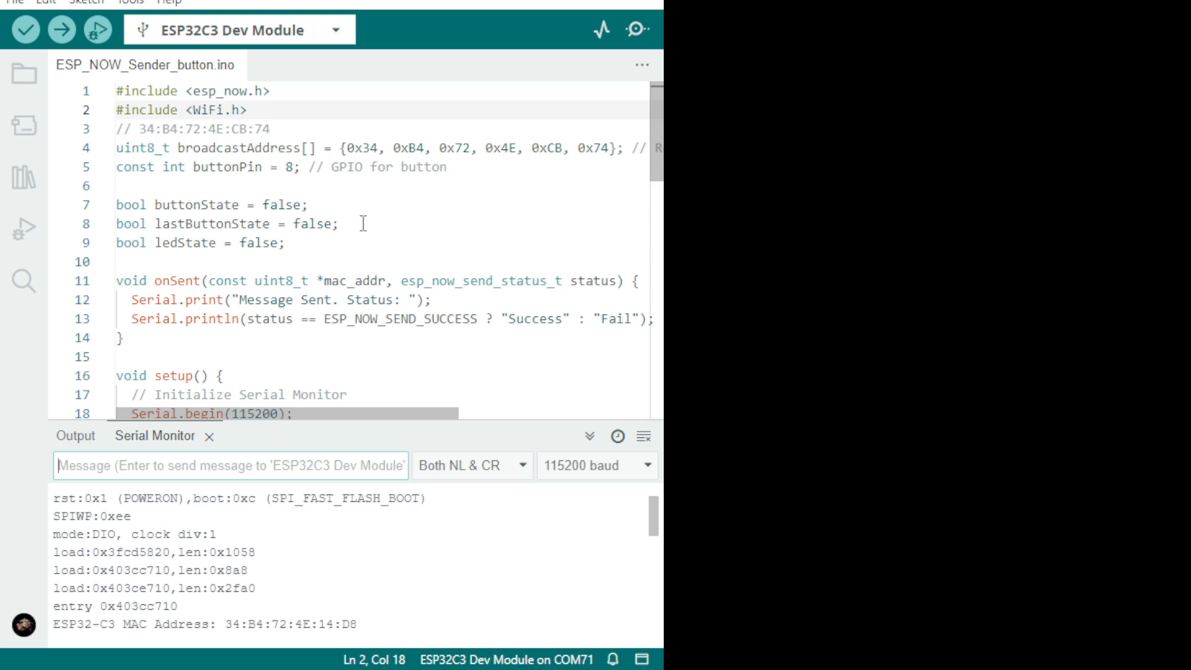
{"action": "mouse_move", "coordinate": [509, 282]}
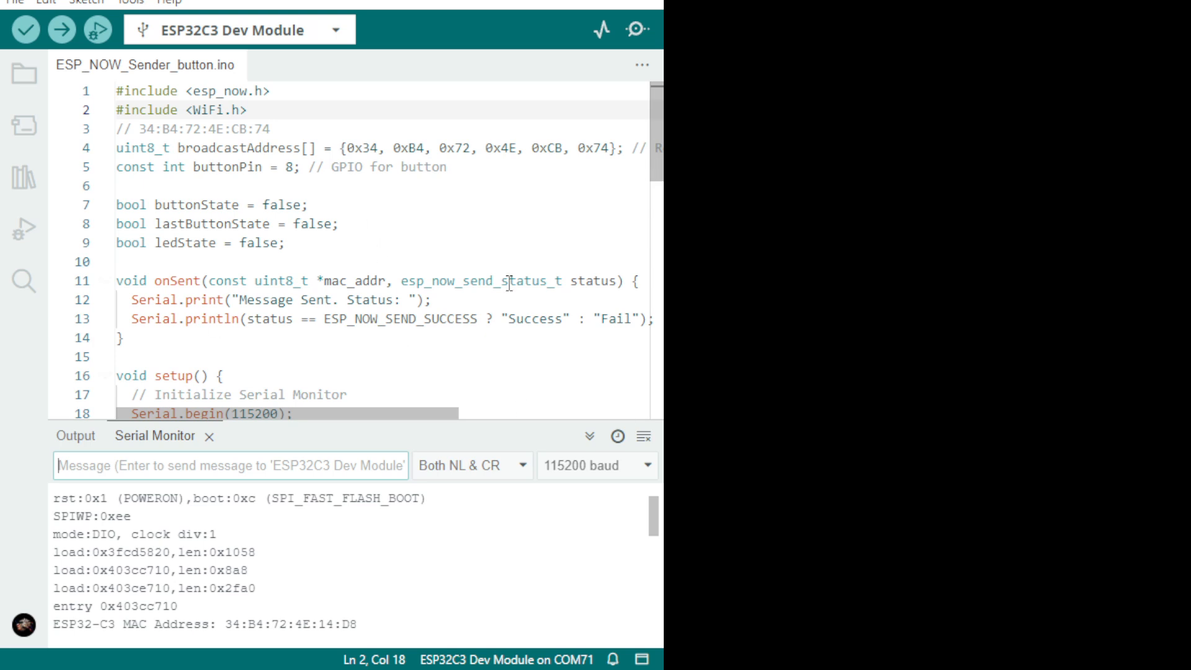
{"action": "mouse_move", "coordinate": [260, 243]}
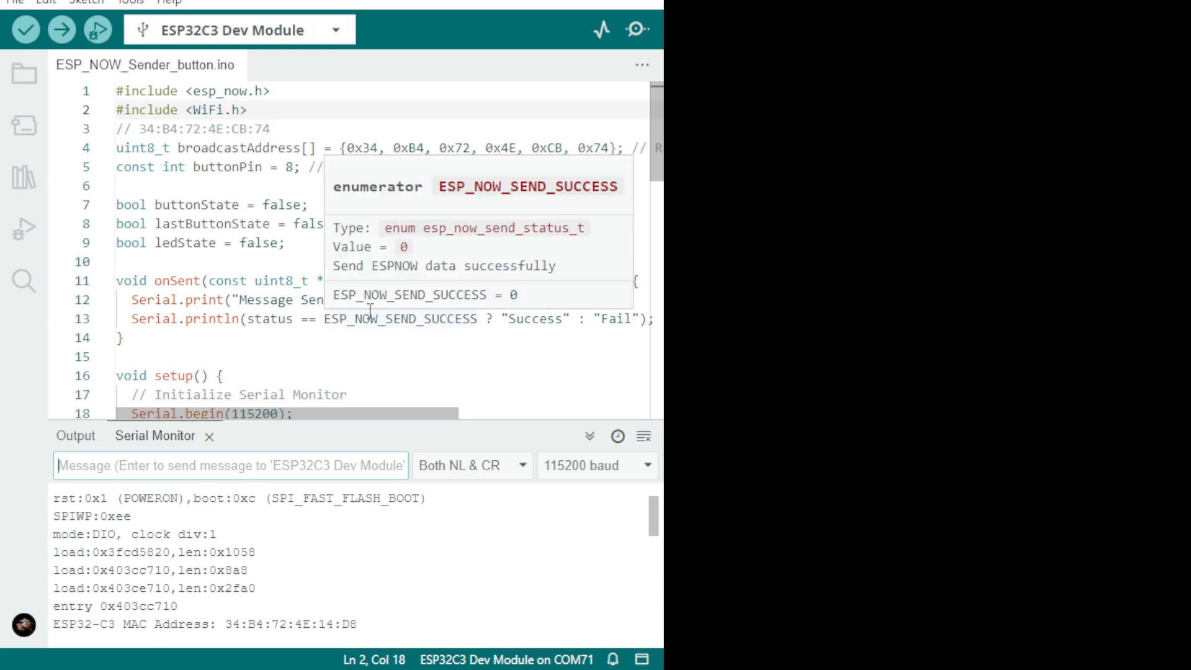
{"action": "mouse_move", "coordinate": [353, 330]}
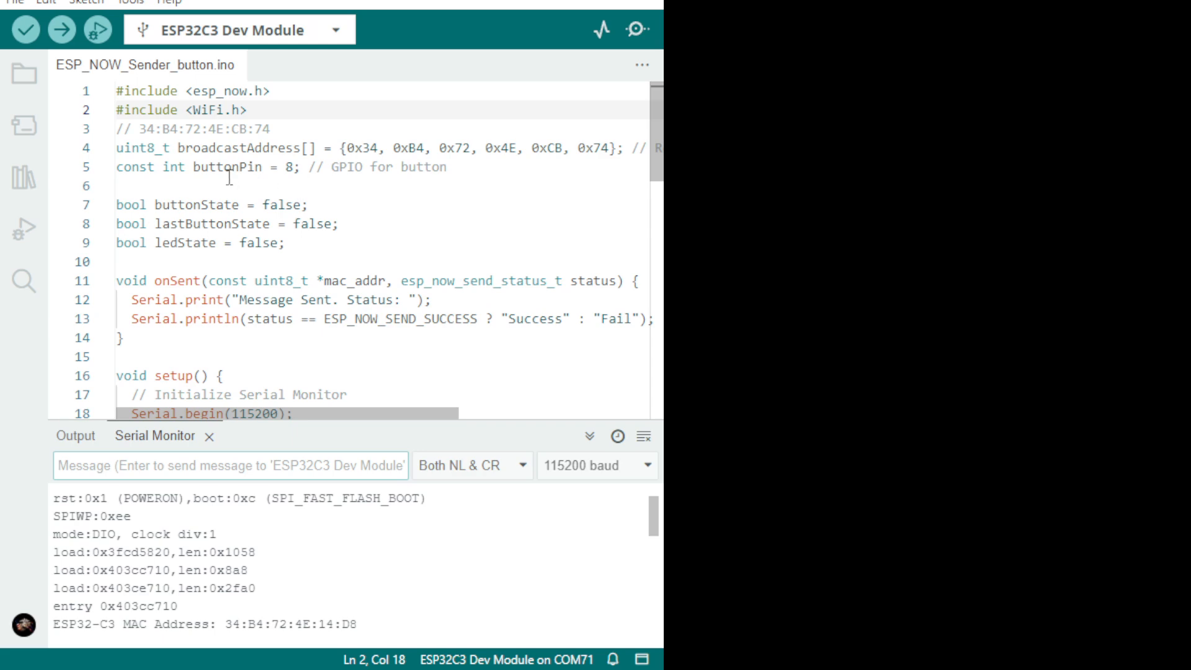
{"action": "mouse_move", "coordinate": [112, 273]}
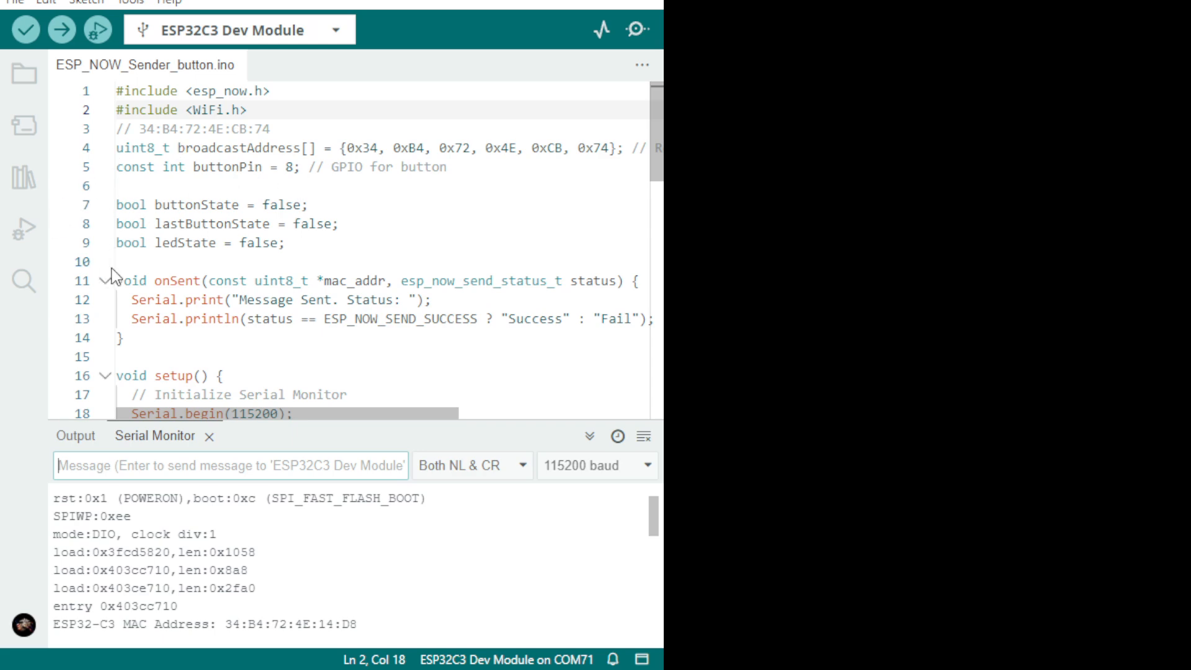
- Enter receiver MAC 0x34, 0xB4, 0x72, 0x4E, 0xCB, 0x74 into the sender's broadcastAddress array
{"action": "left_click", "coordinate": [180, 301]}
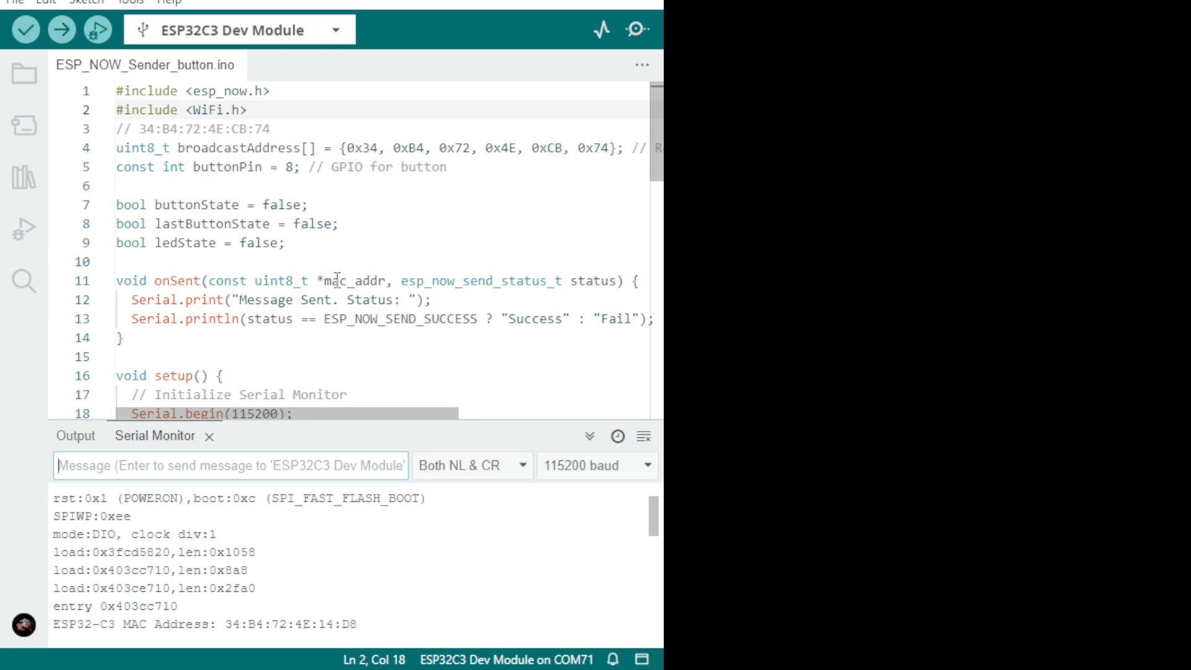
{"action": "mouse_move", "coordinate": [589, 281]}
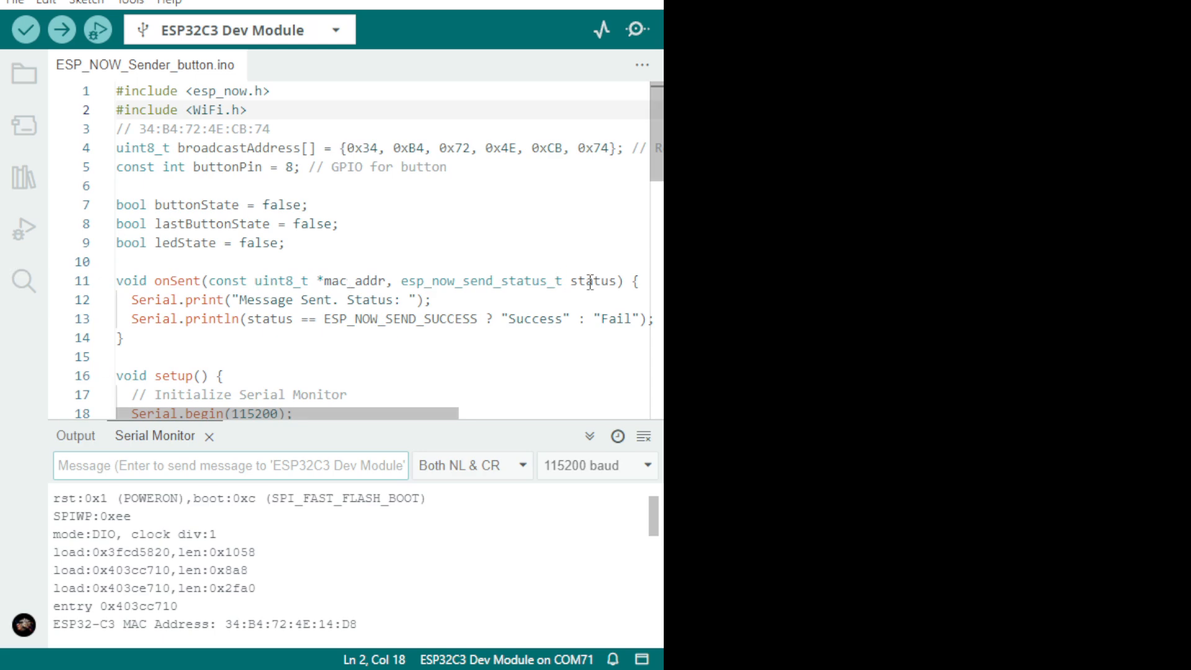
{"action": "mouse_move", "coordinate": [492, 280]}
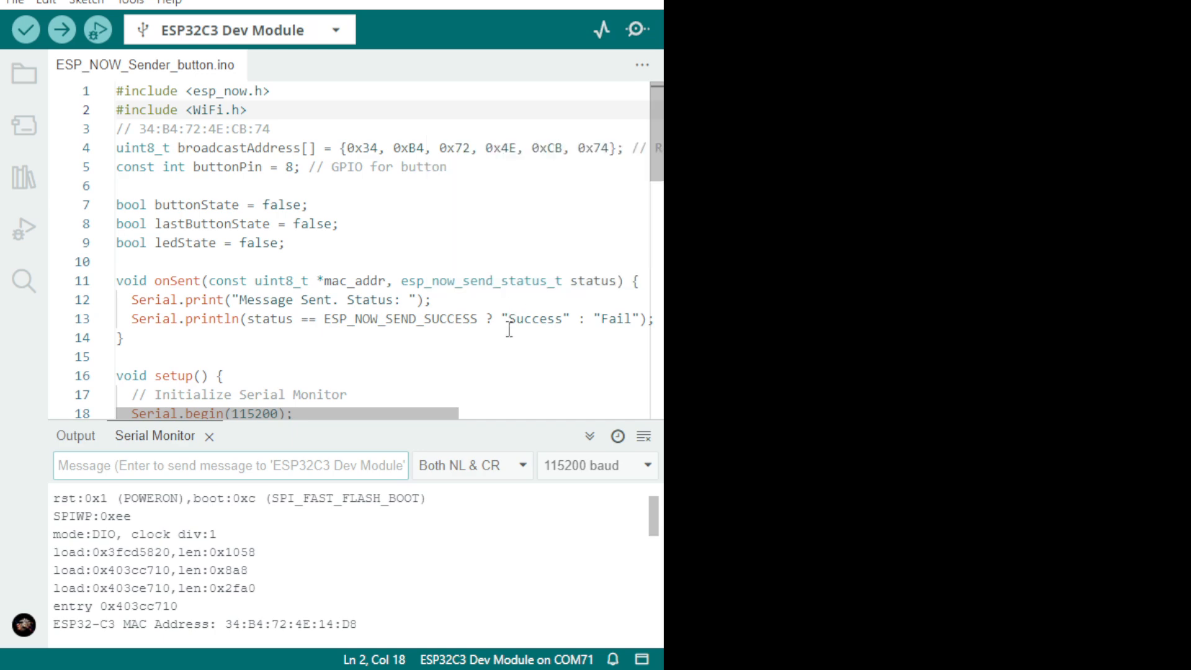
{"action": "scroll", "scroll_direction": "down", "scroll_amount": 3}
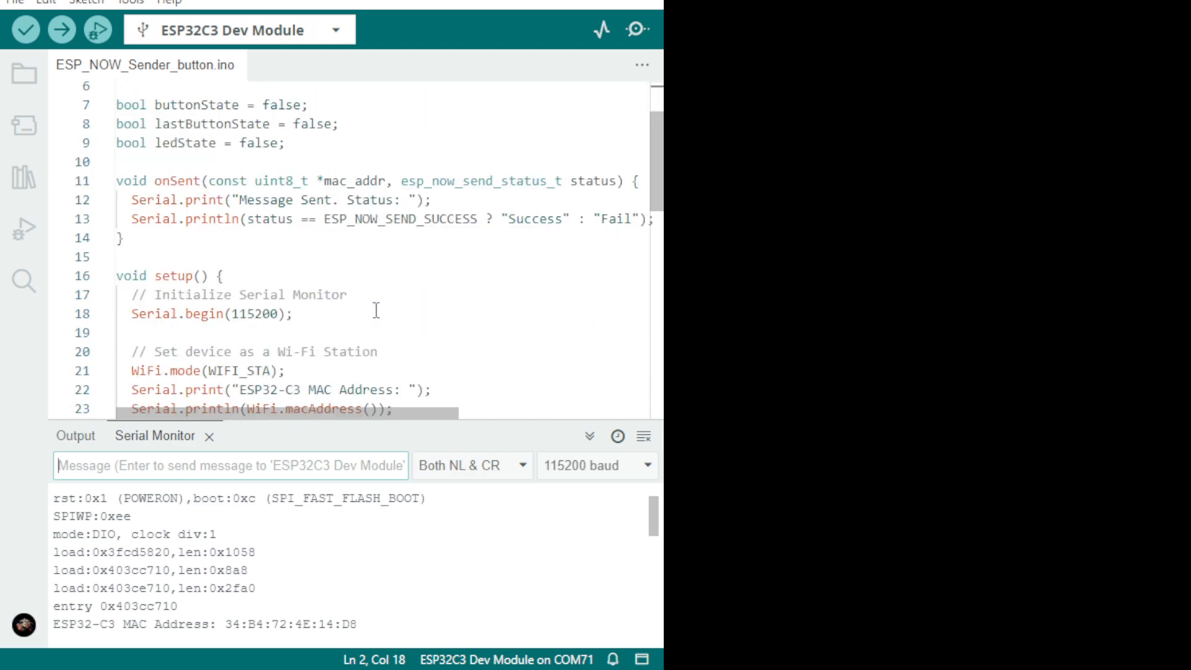
{"action": "scroll", "scroll_direction": "down", "scroll_amount": 3}
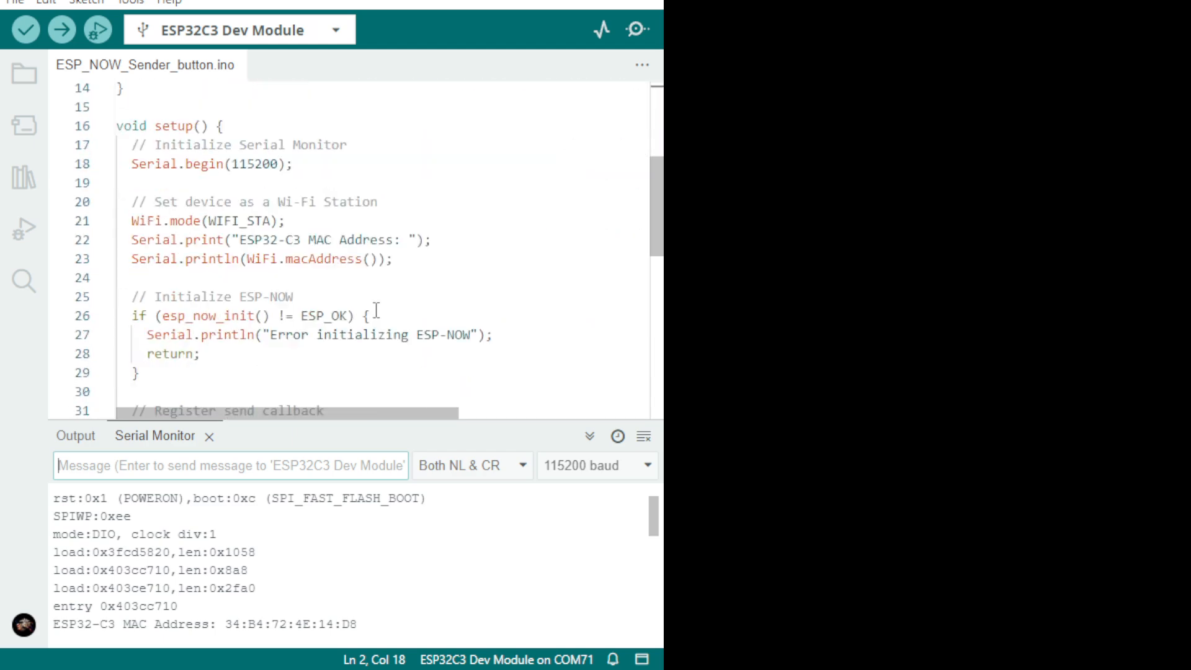
{"action": "scroll", "scroll_direction": "down", "scroll_amount": 3}
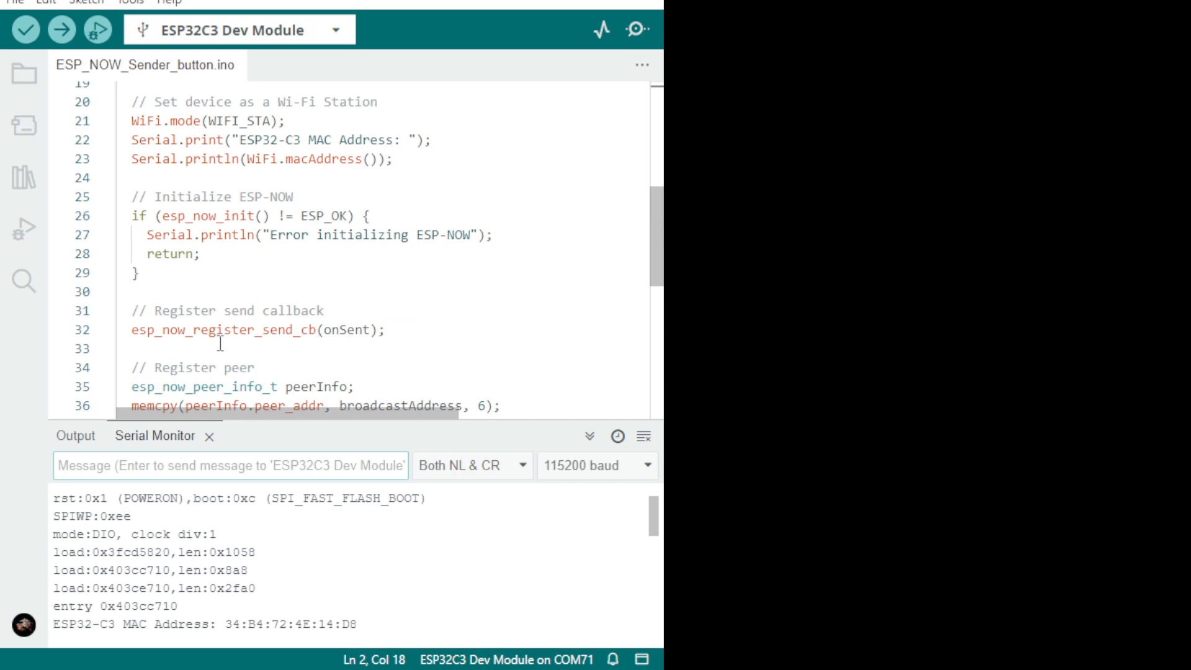
{"action": "mouse_move", "coordinate": [291, 346]}
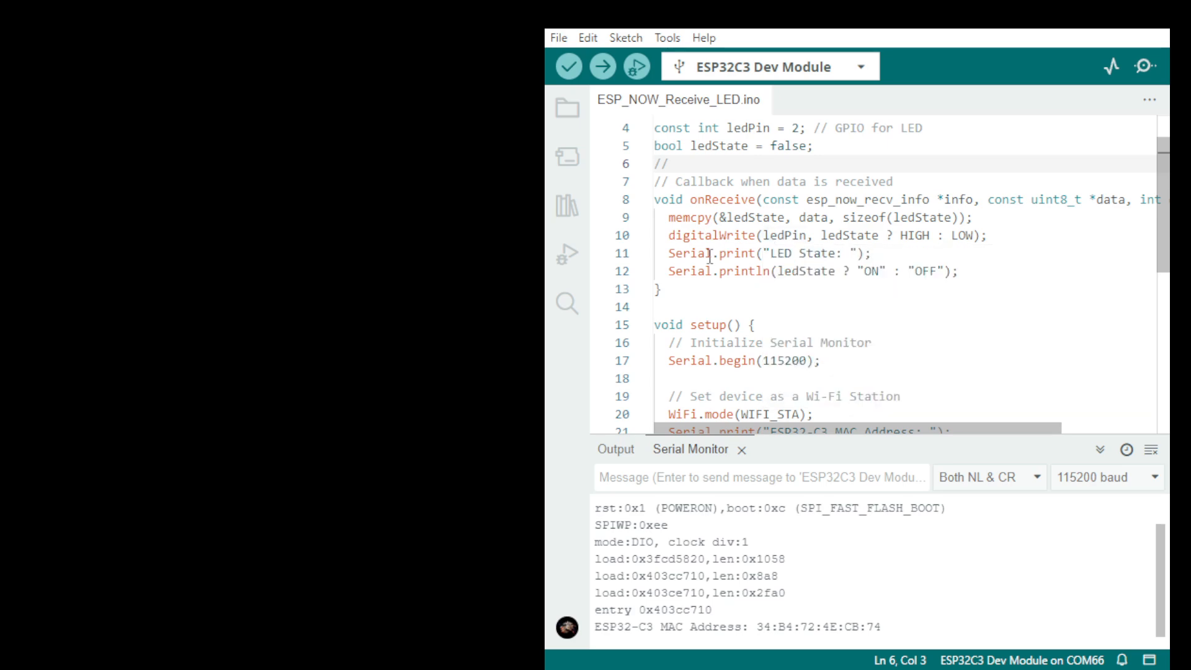
{"action": "mouse_move", "coordinate": [745, 311]}
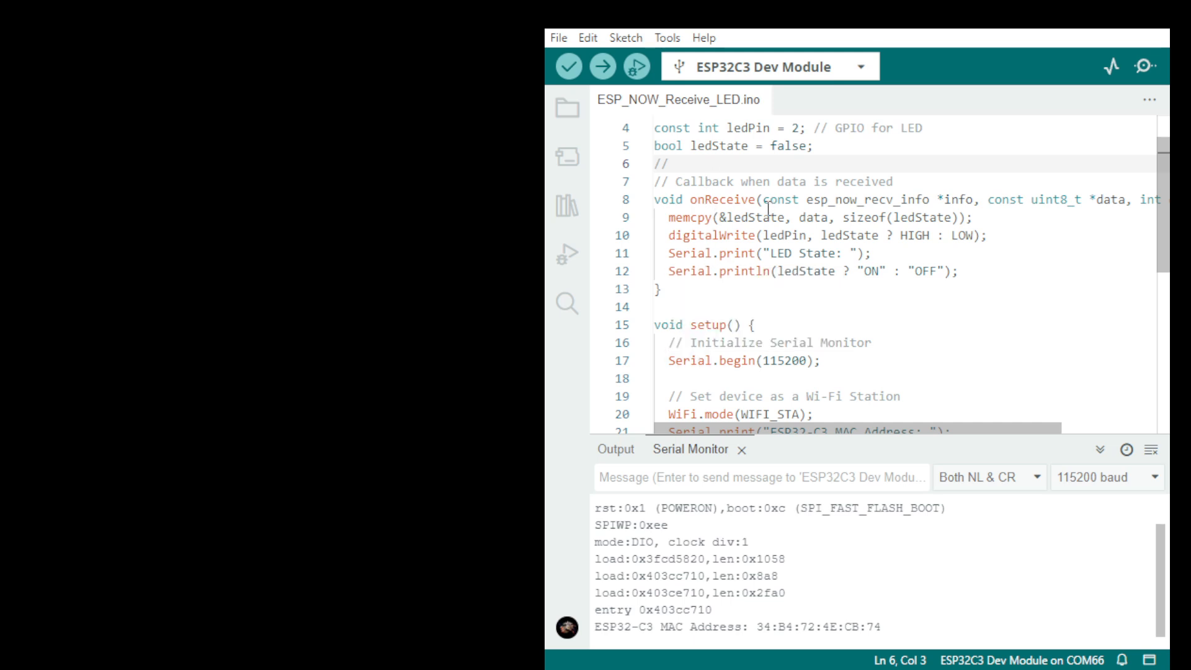
{"action": "mouse_move", "coordinate": [790, 216]}
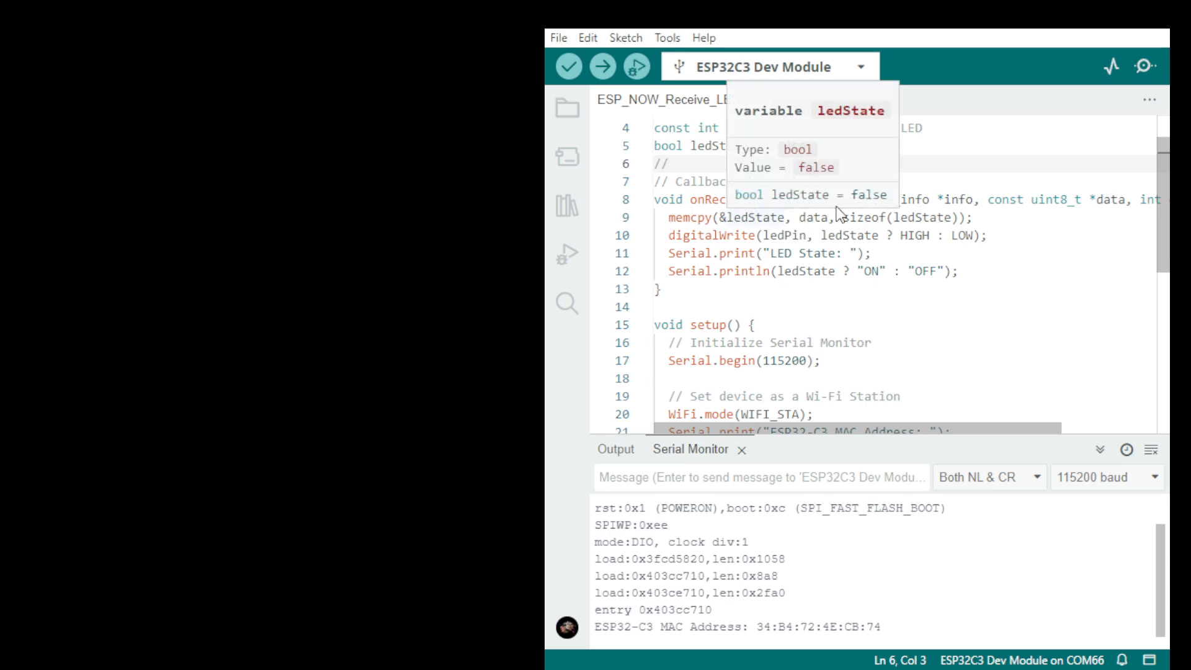
{"action": "mouse_move", "coordinate": [836, 215]}
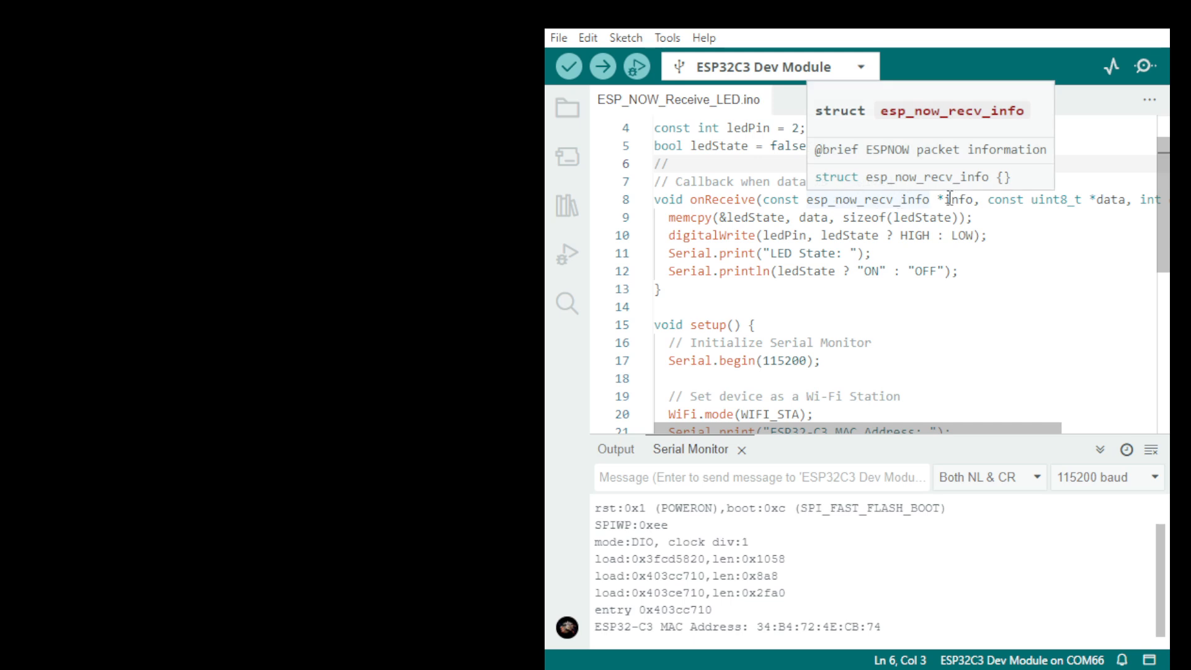
{"action": "mouse_move", "coordinate": [1051, 200]}
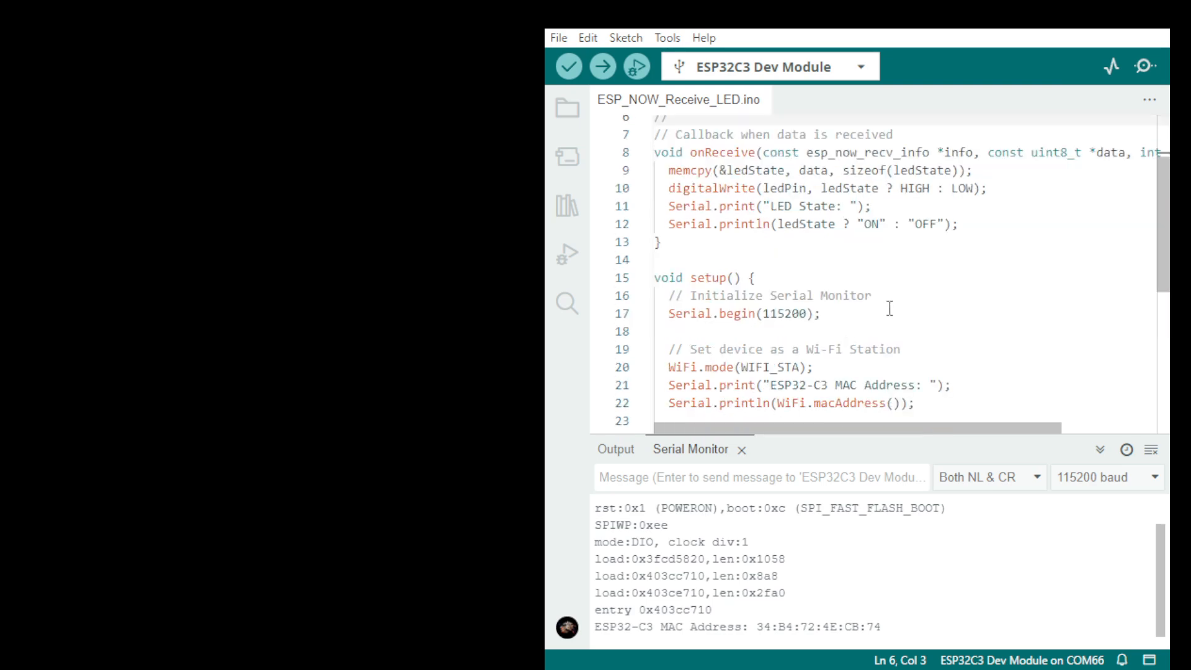
- Scroll through ESP_NOW_Receive_LED.ino: receive callback, ESP-NOW init and LED pin setup
{"action": "scroll", "scroll_direction": "down", "scroll_amount": 3}
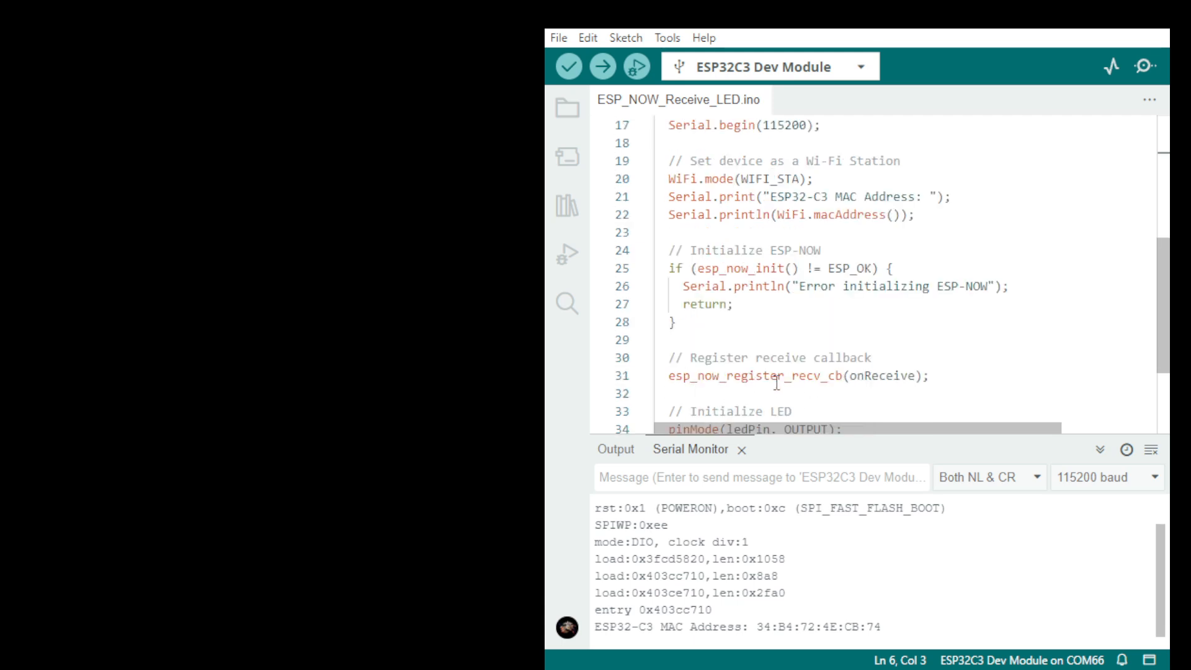
{"action": "mouse_move", "coordinate": [837, 394]}
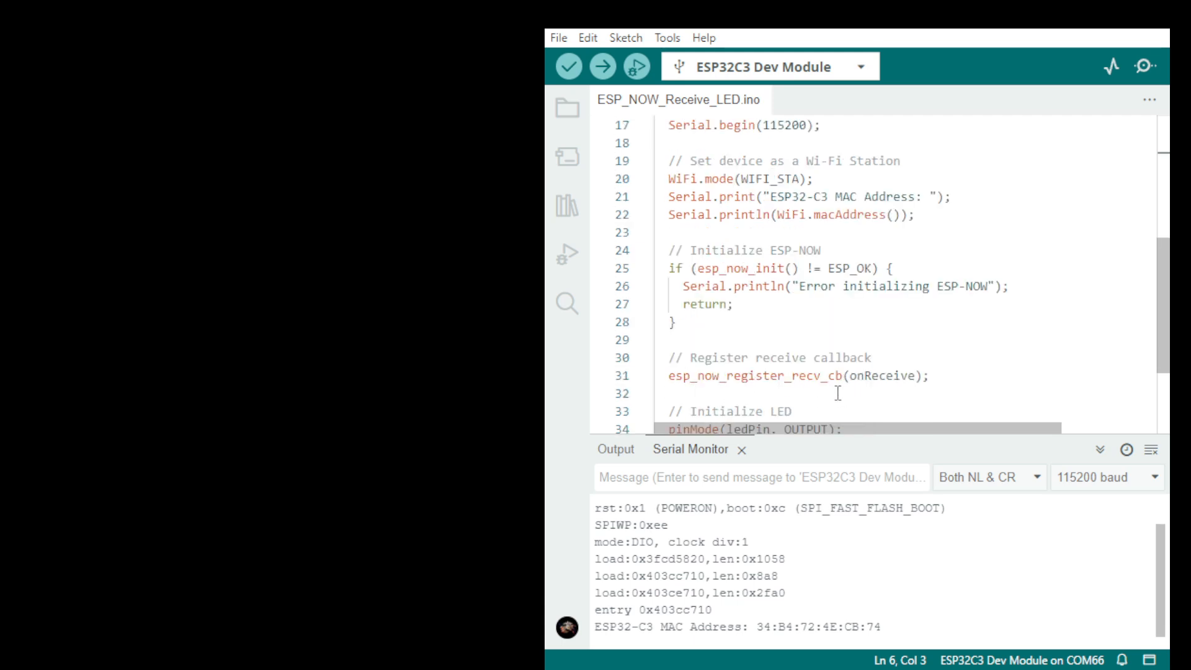
{"action": "mouse_move", "coordinate": [874, 396]}
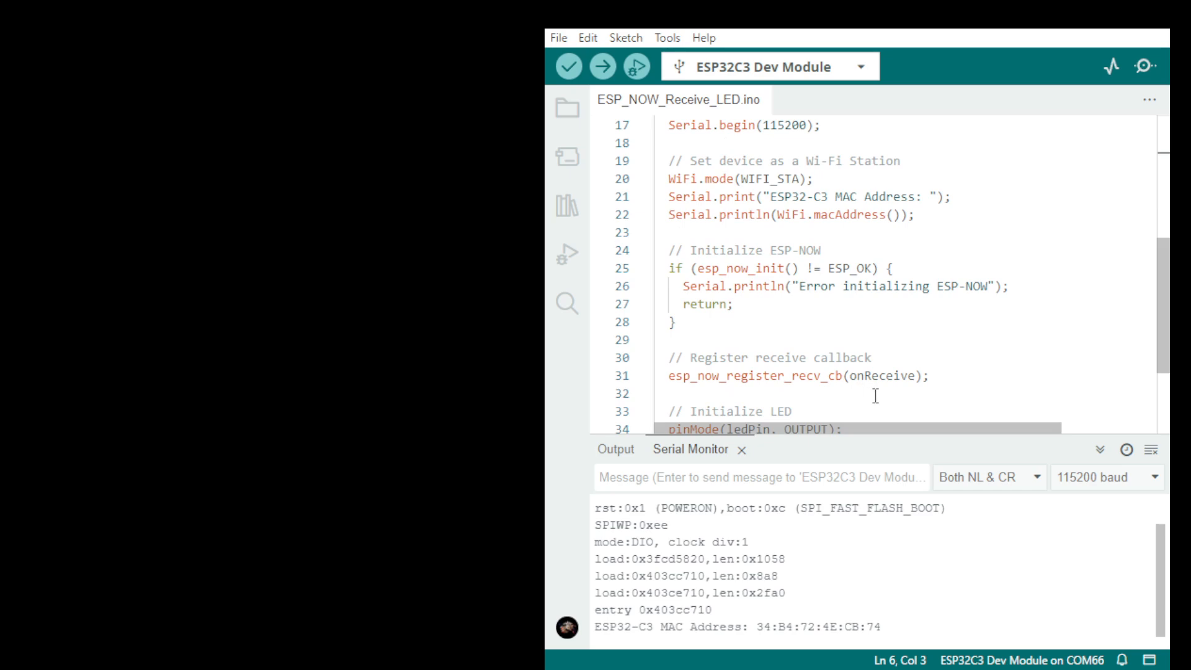
{"action": "scroll", "scroll_direction": "down", "scroll_amount": 3}
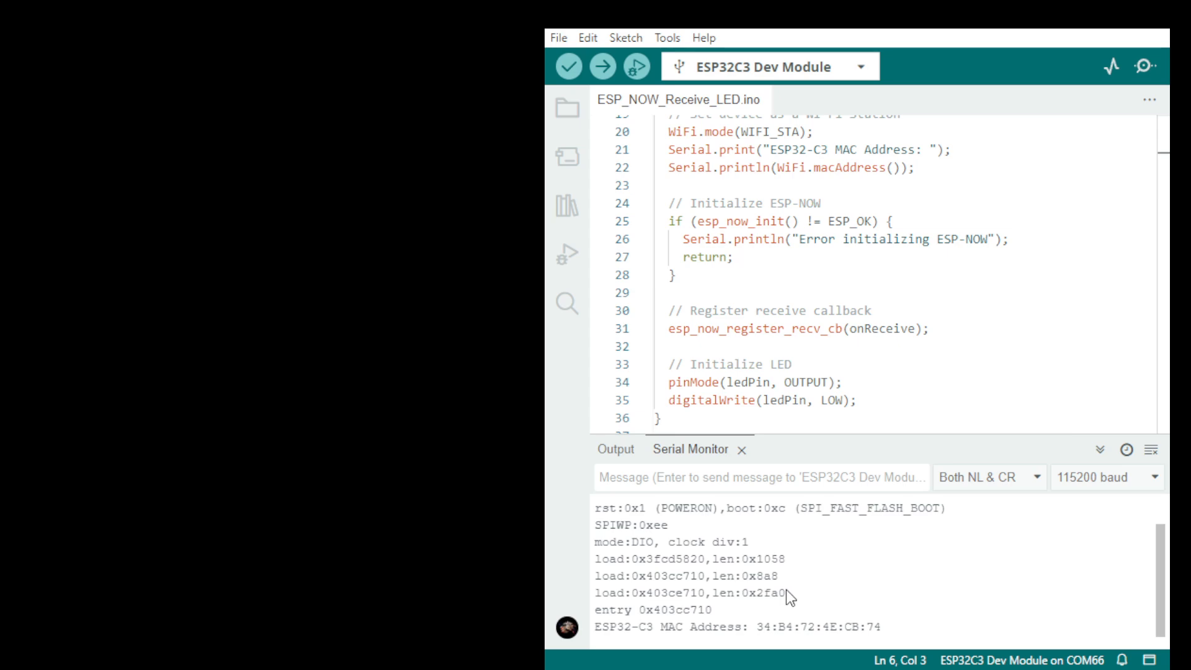
{"action": "mouse_move", "coordinate": [772, 632]}
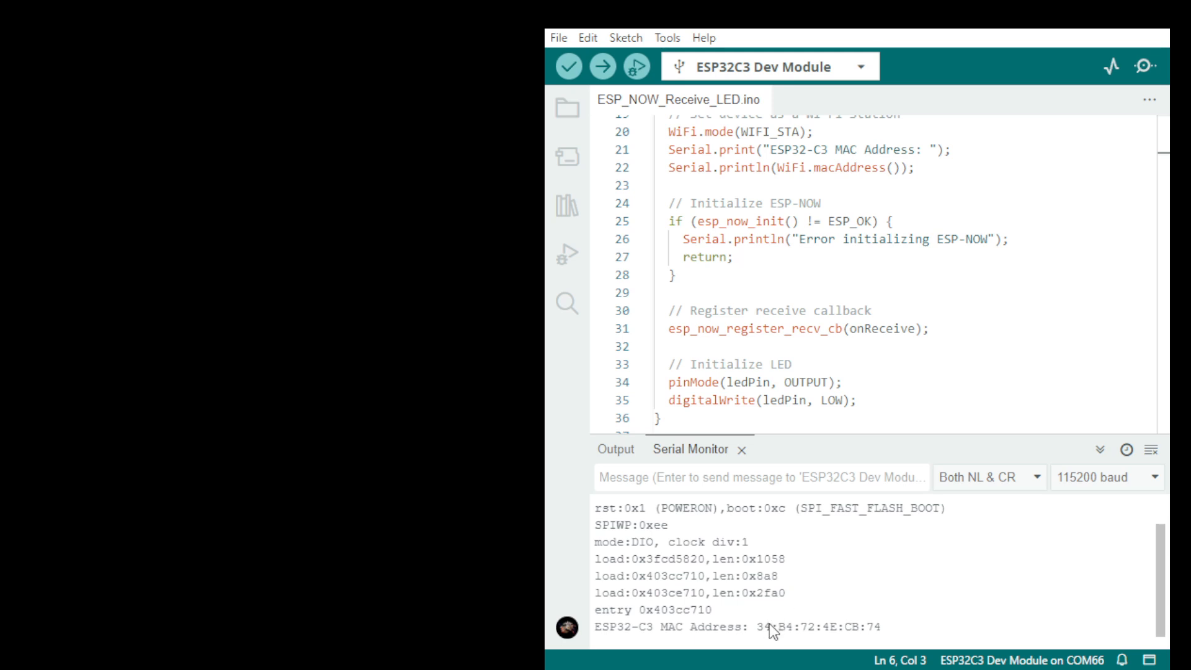
{"action": "mouse_move", "coordinate": [778, 635]}
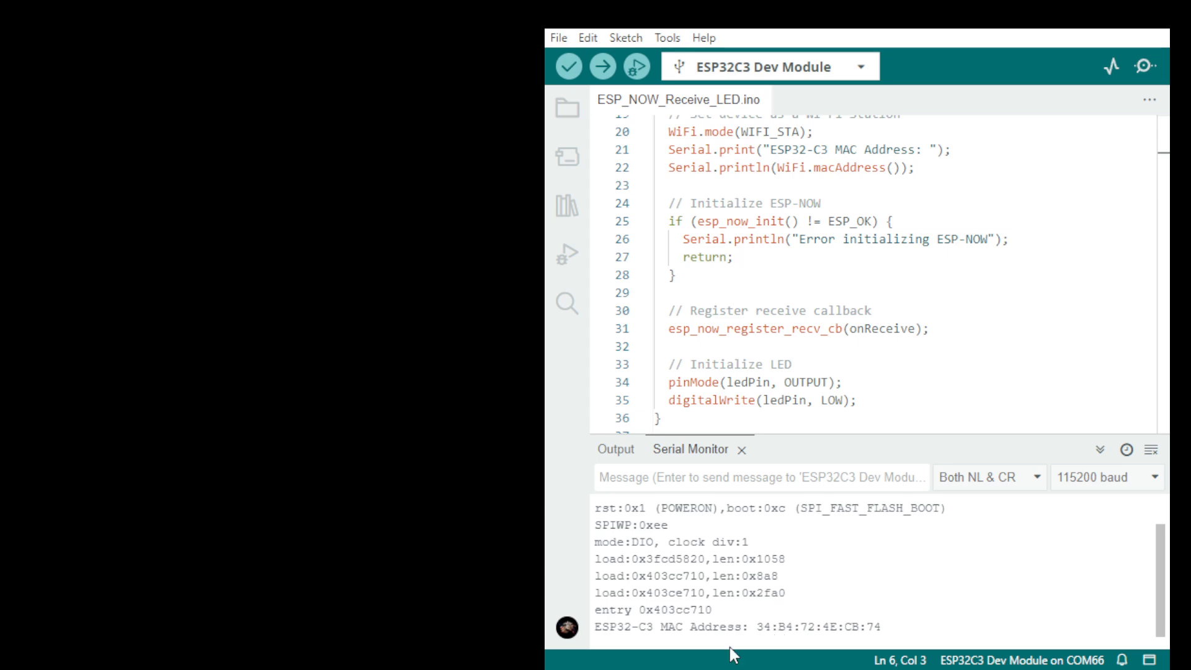
{"action": "mouse_move", "coordinate": [576, 484]}
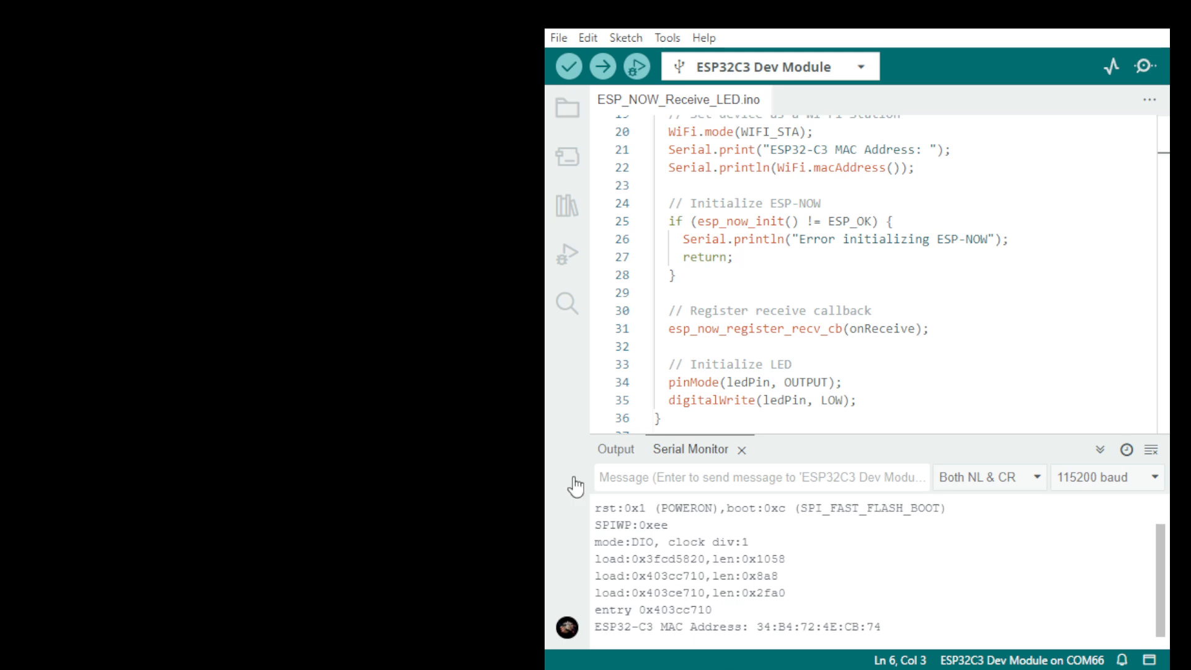